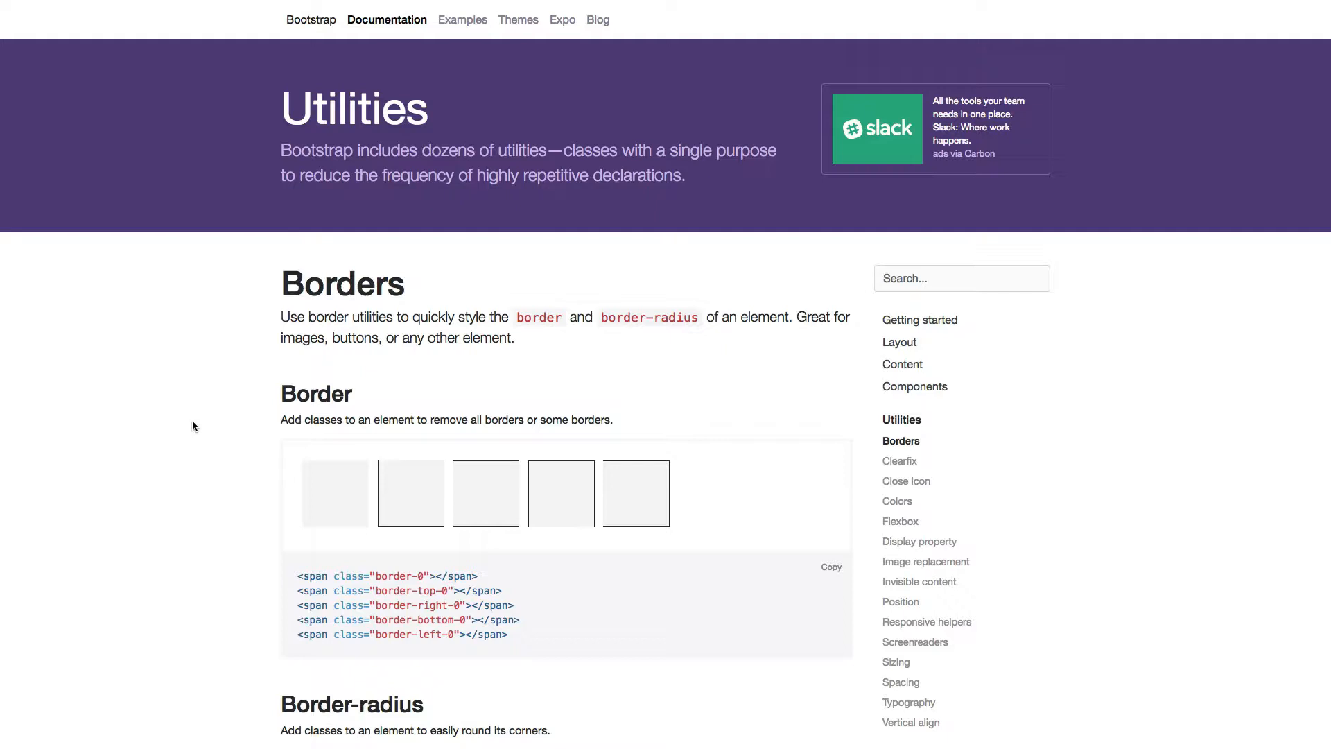
Scroll through the Bootstrap Borders page to review the border and border-radius examples and code.
{"action": "scroll", "scroll_direction": "down", "scroll_amount": 3}
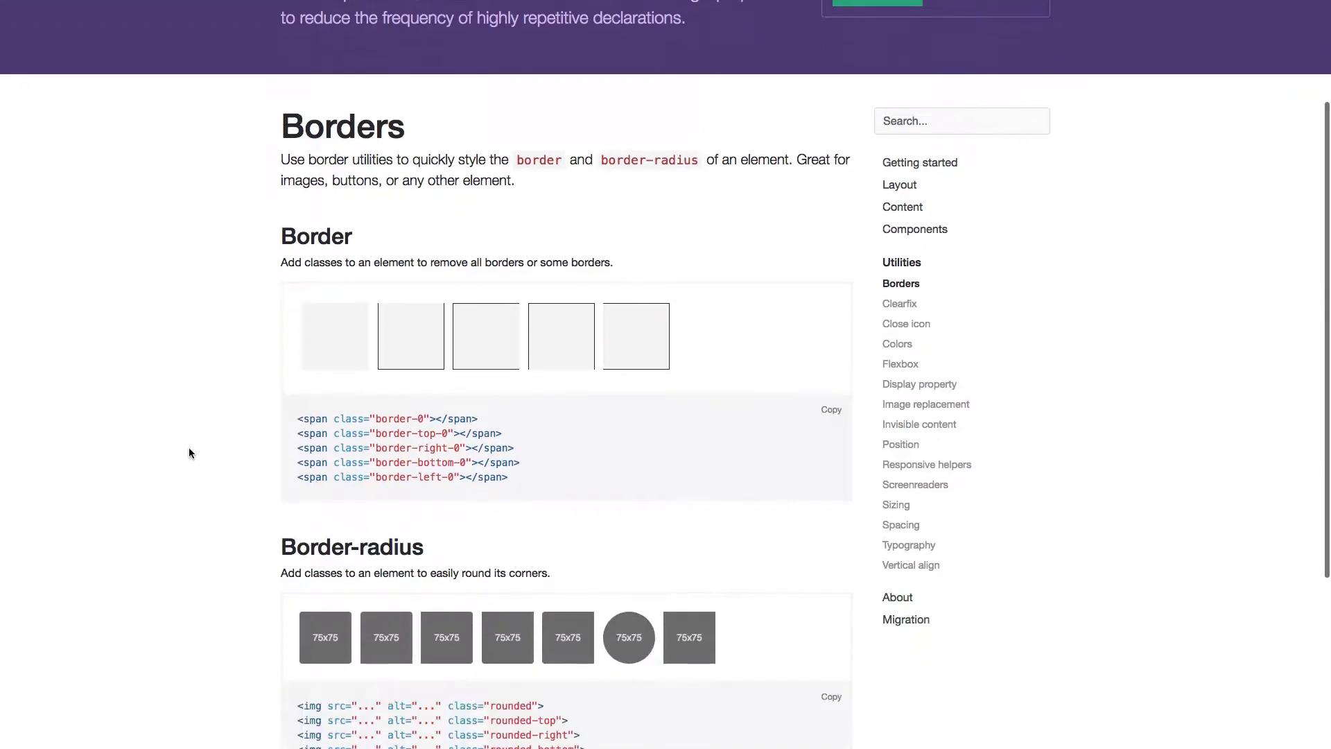
{"action": "scroll", "scroll_direction": "down", "scroll_amount": 3}
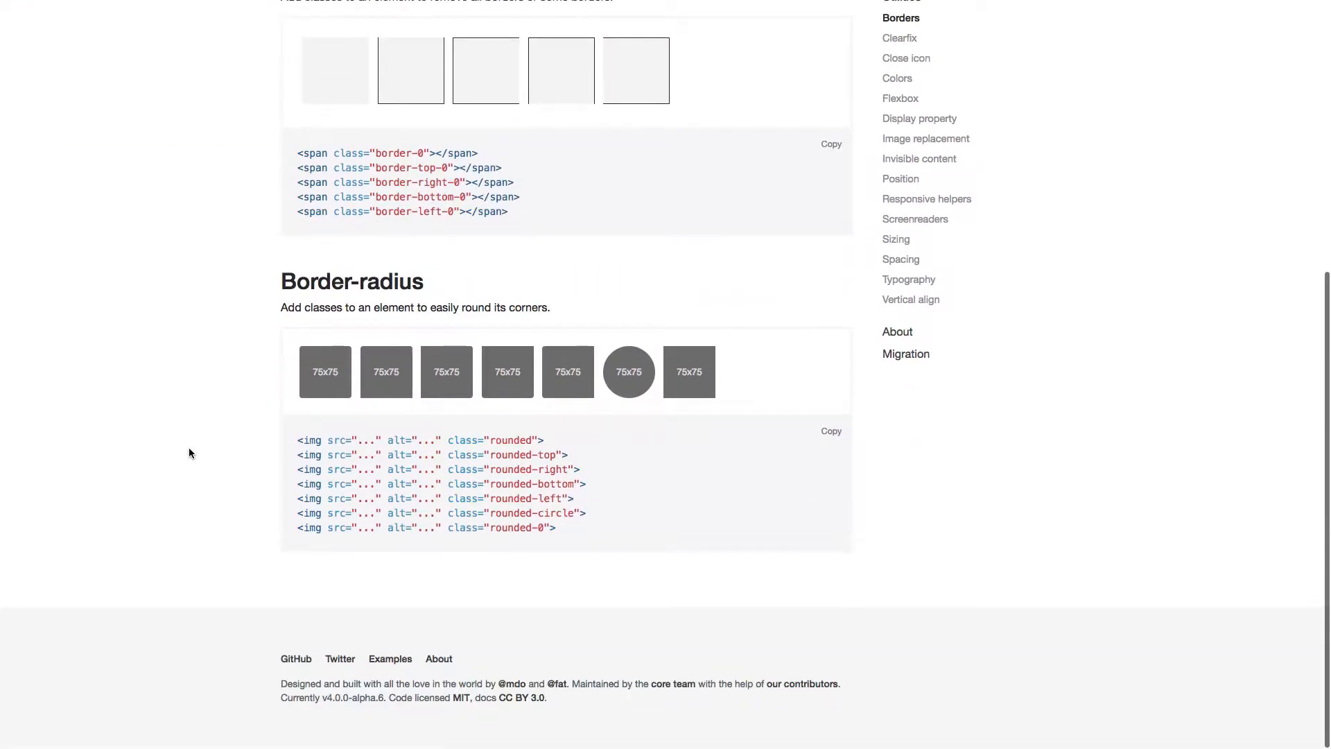
{"action": "scroll", "scroll_direction": "up", "scroll_amount": 3}
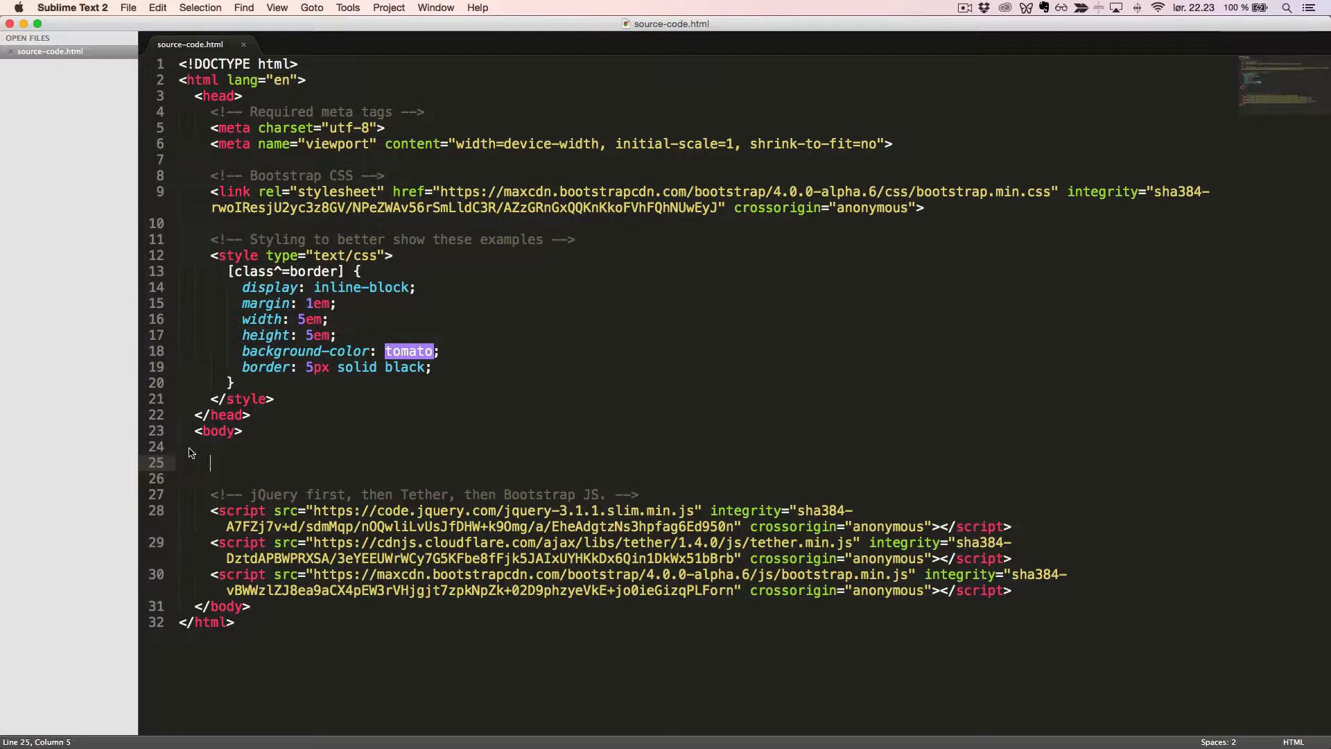
{"action": "mouse_move", "coordinate": [208, 256]}
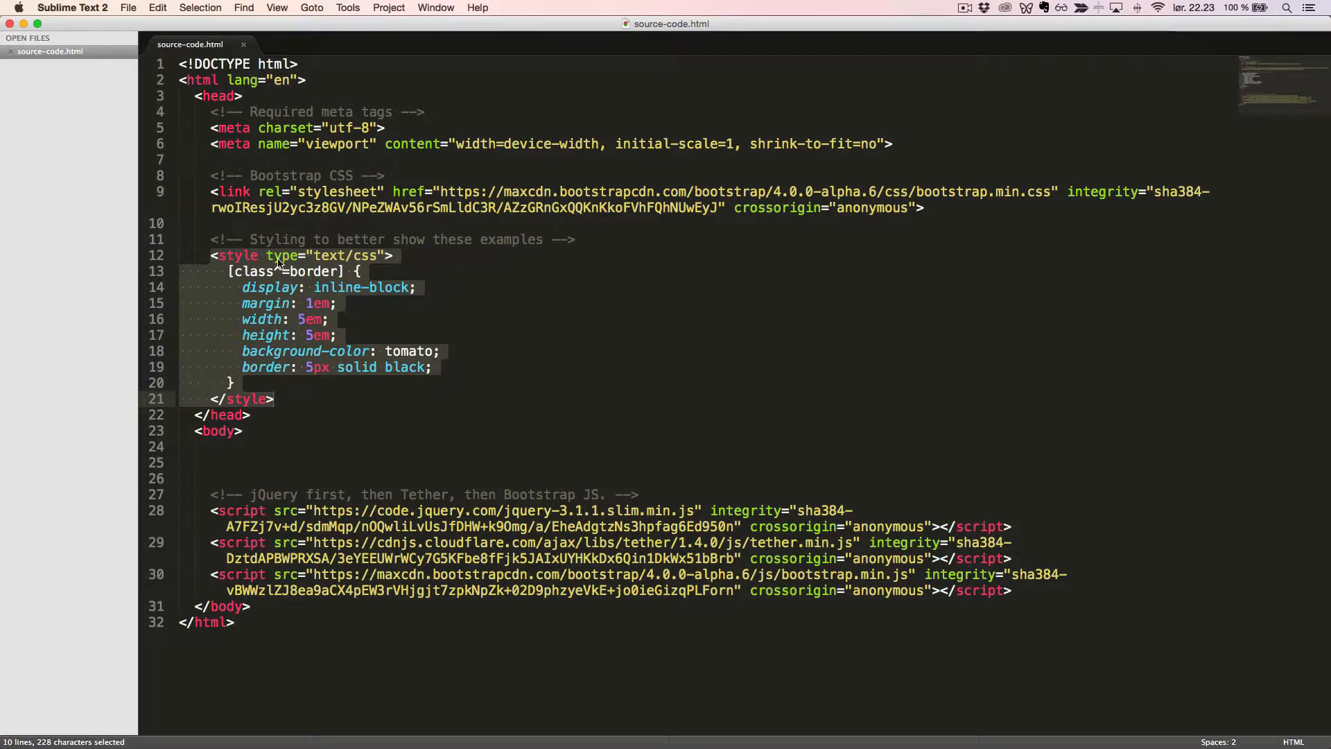
{"action": "double_click", "coordinate": [409, 351]}
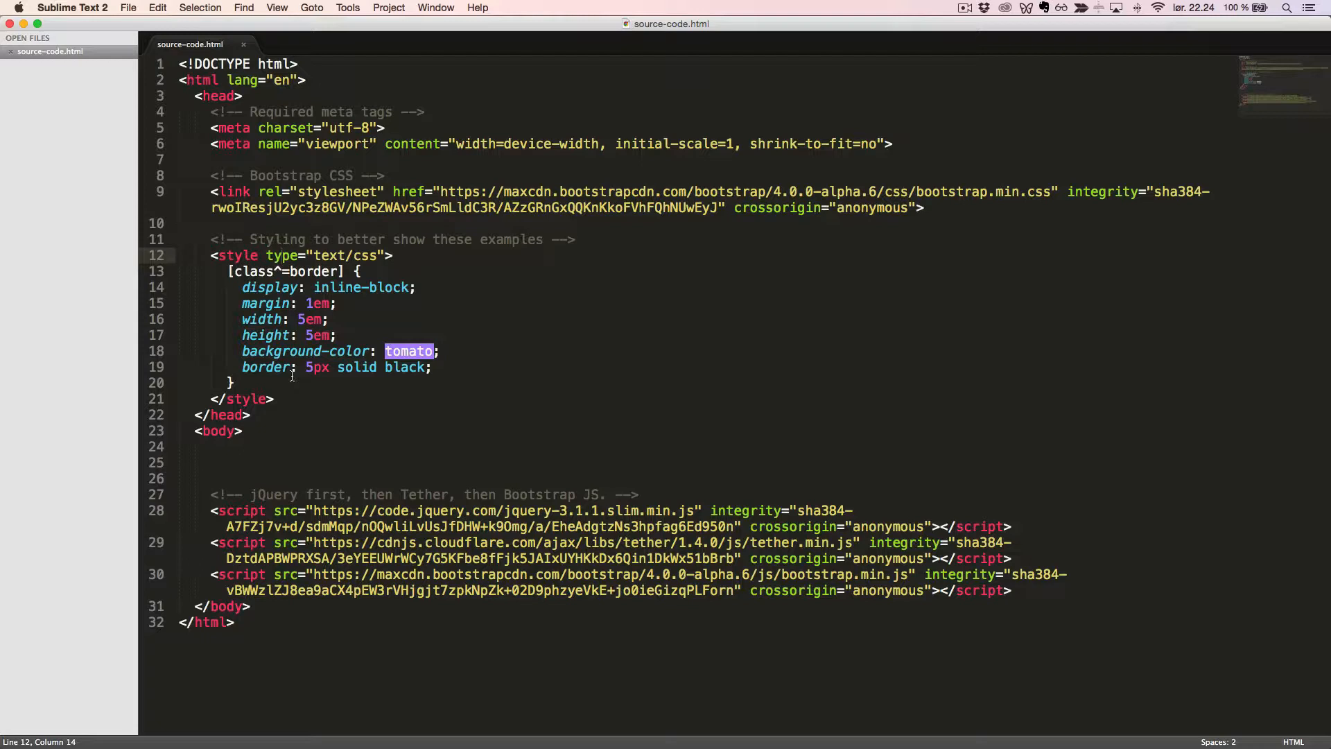
Add divs with classes border-0, border-top-0, border-right-0, border-bottom-0 and border-left-0.
{"action": "type", "text": "<di"}
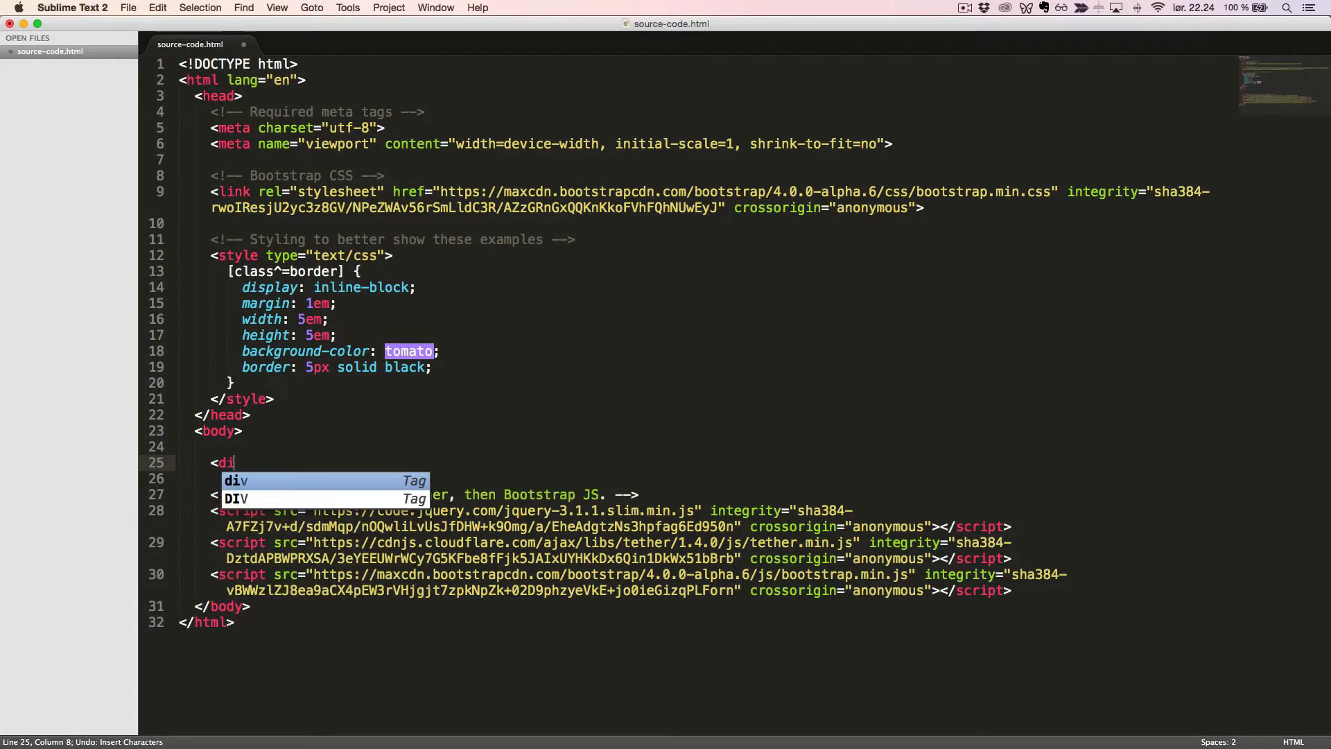
{"action": "key", "text": "Tab"}
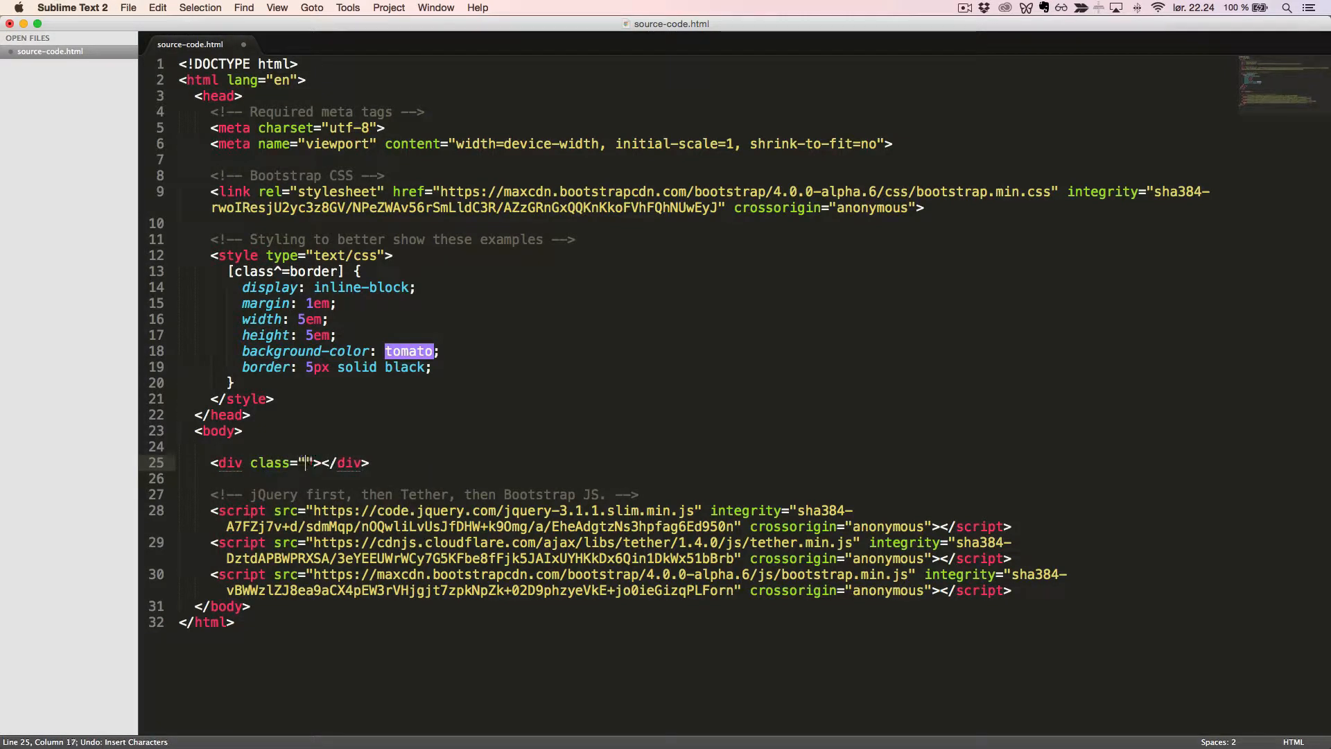
{"action": "type", "text": "border-0"}
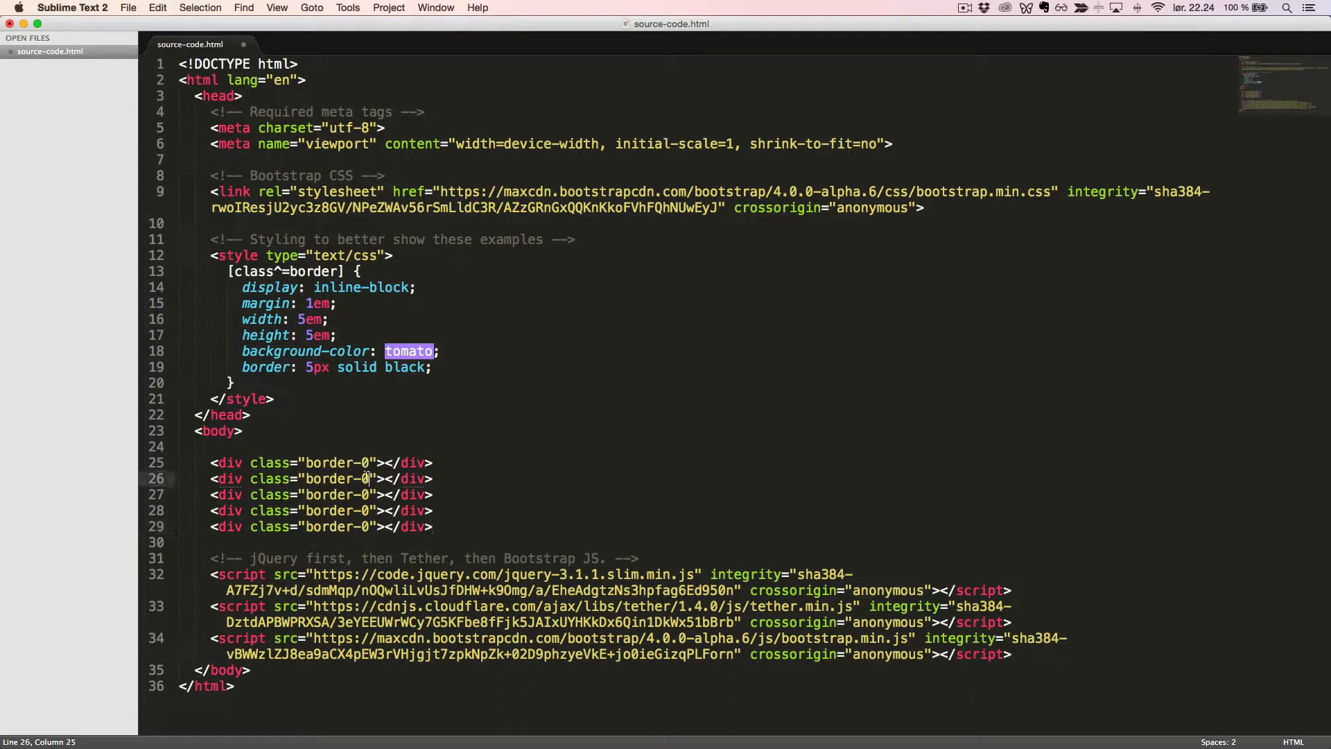
{"action": "type", "text": "-"}
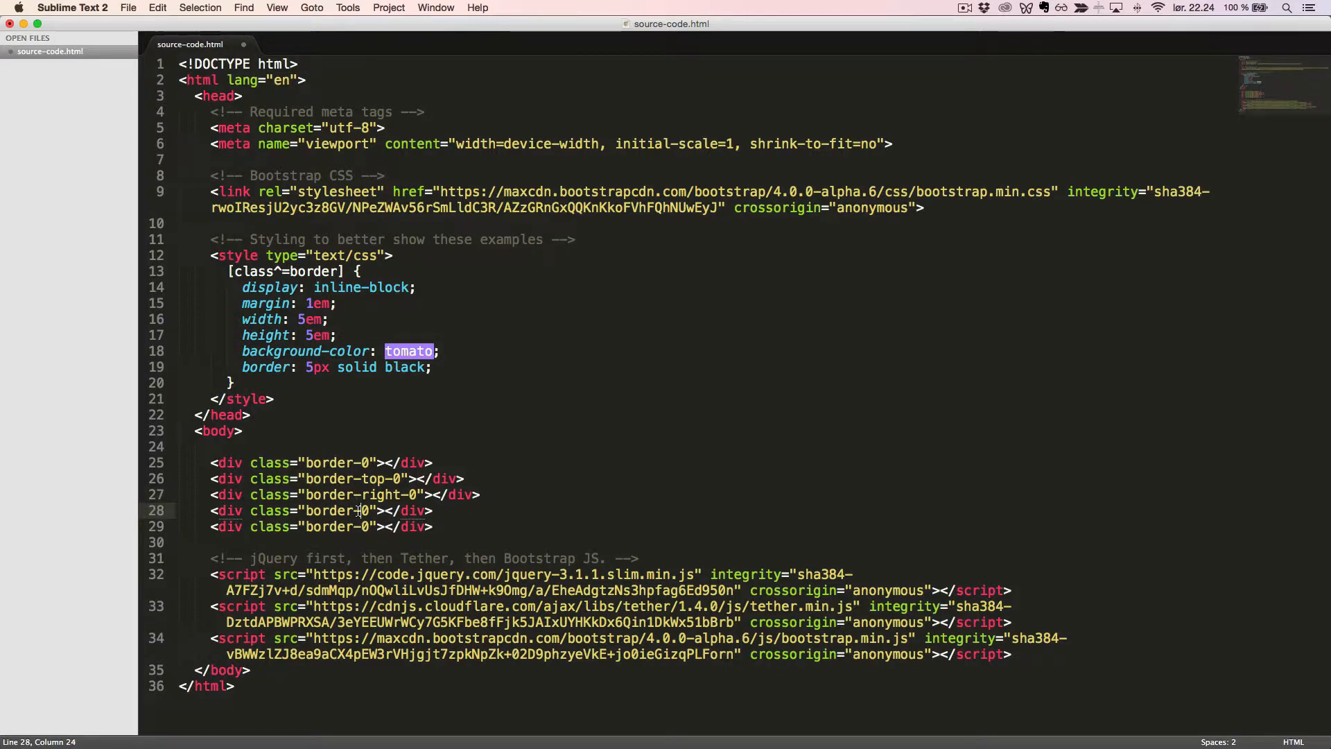
{"action": "type", "text": "bottom"}
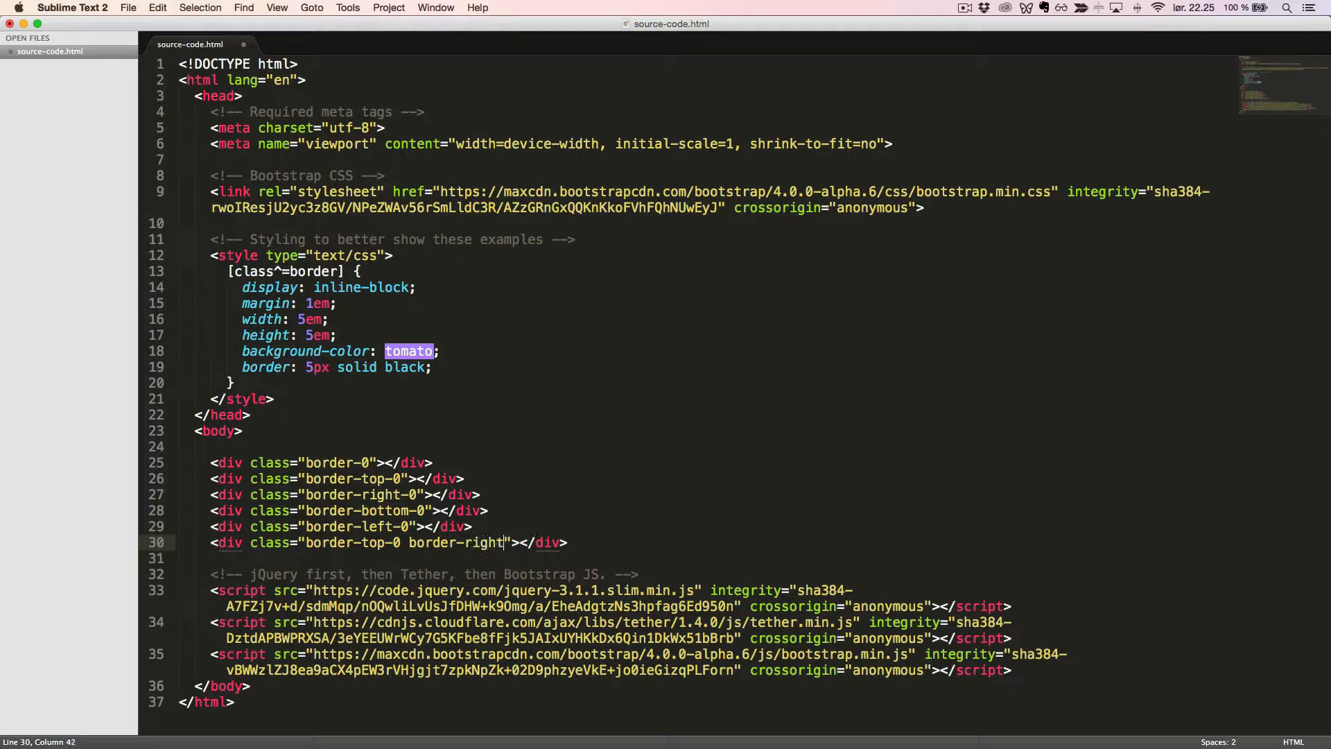
Add divs classed 'border-top-0 border-right-0' and 'border-bottom-0 border-left-0', then save.
{"action": "type", "text": "-0 border-left-0\"></div>"}
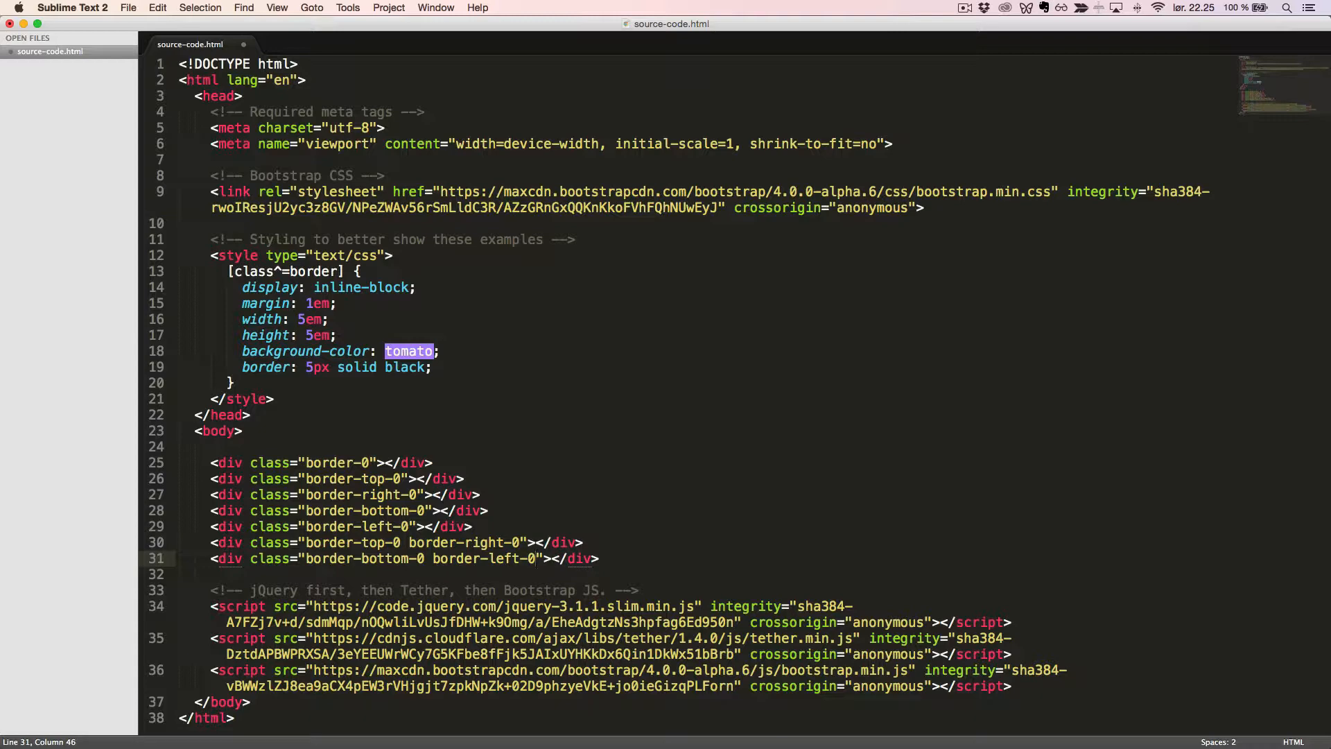
{"action": "key", "text": "cmd+s"}
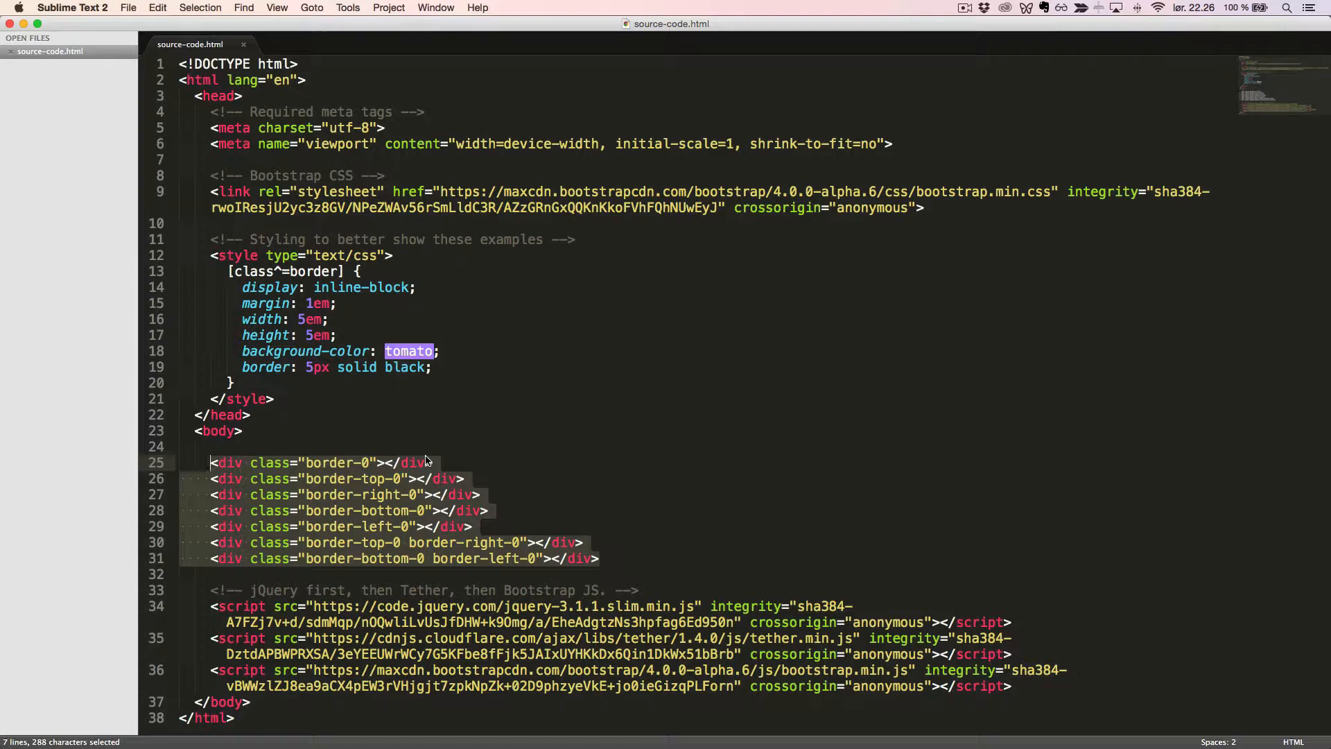
Add a placeholder img with alt 'Image without border-radius' and class rounded-0.
{"action": "type", "text": "<img src=\"\">"}
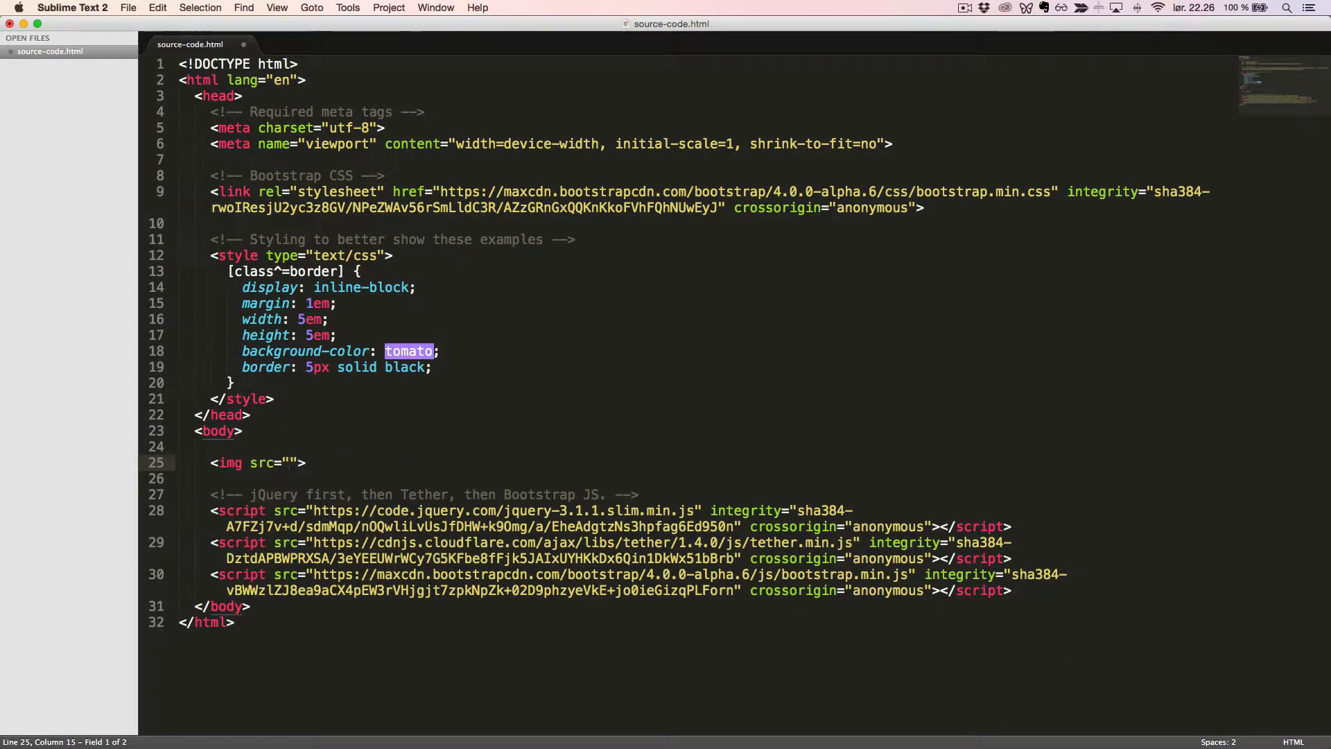
{"action": "type", "text": "h"}
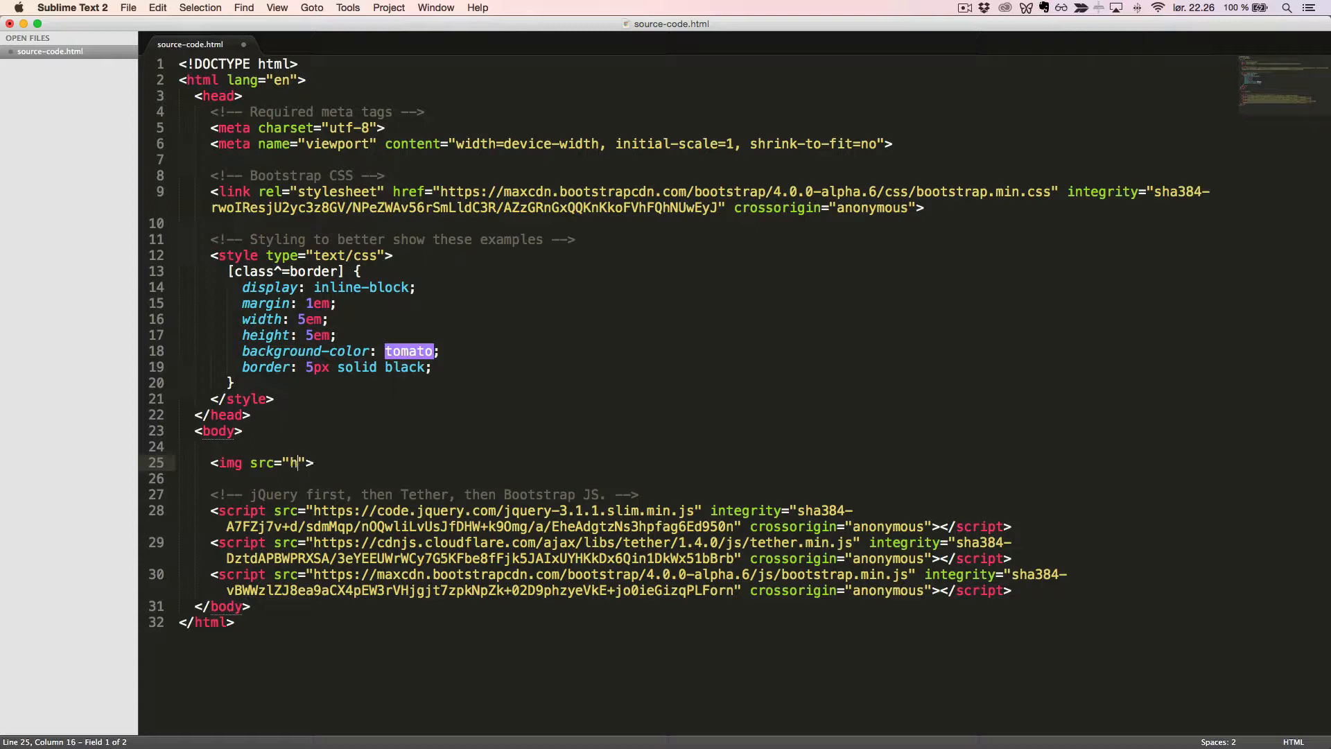
{"action": "type", "text": "ttp://placehold.it/1"}
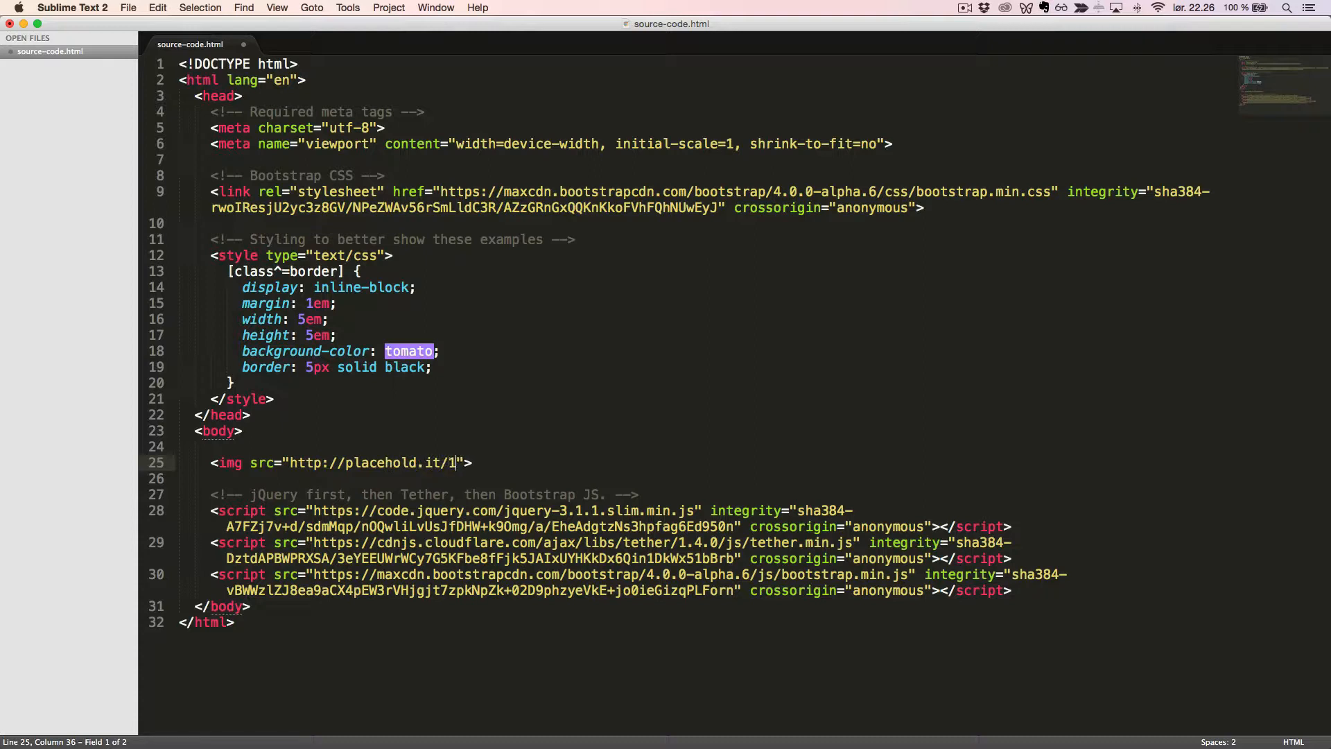
{"action": "type", "text": "00x100"}
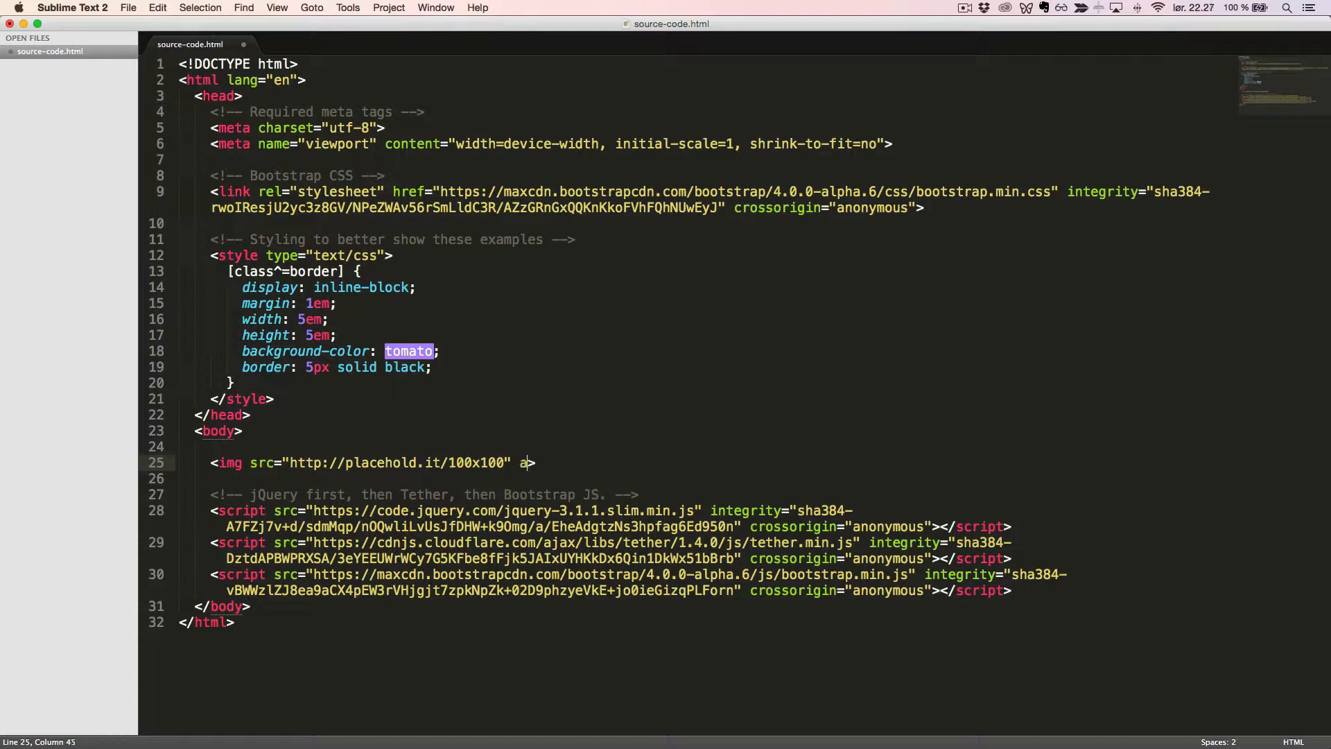
{"action": "type", "text": "lt=\"Image \""}
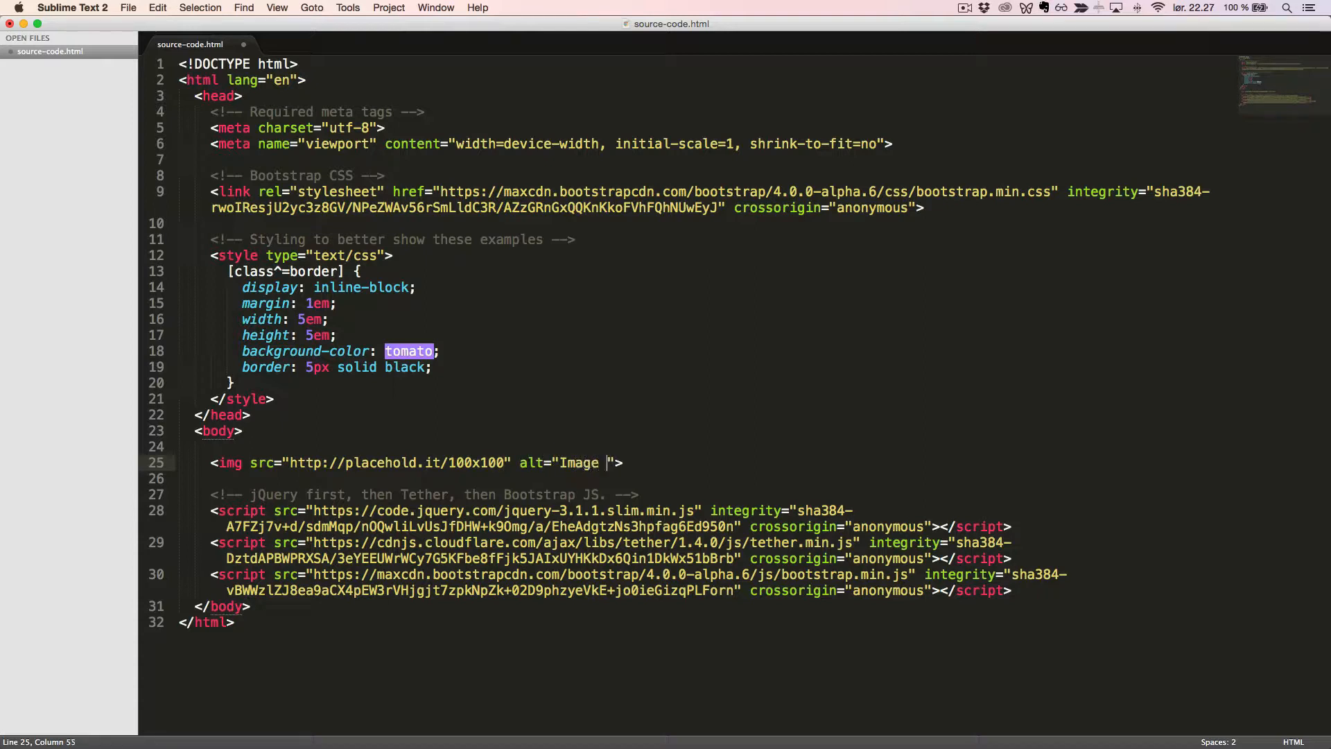
{"action": "type", "text": "without bord"}
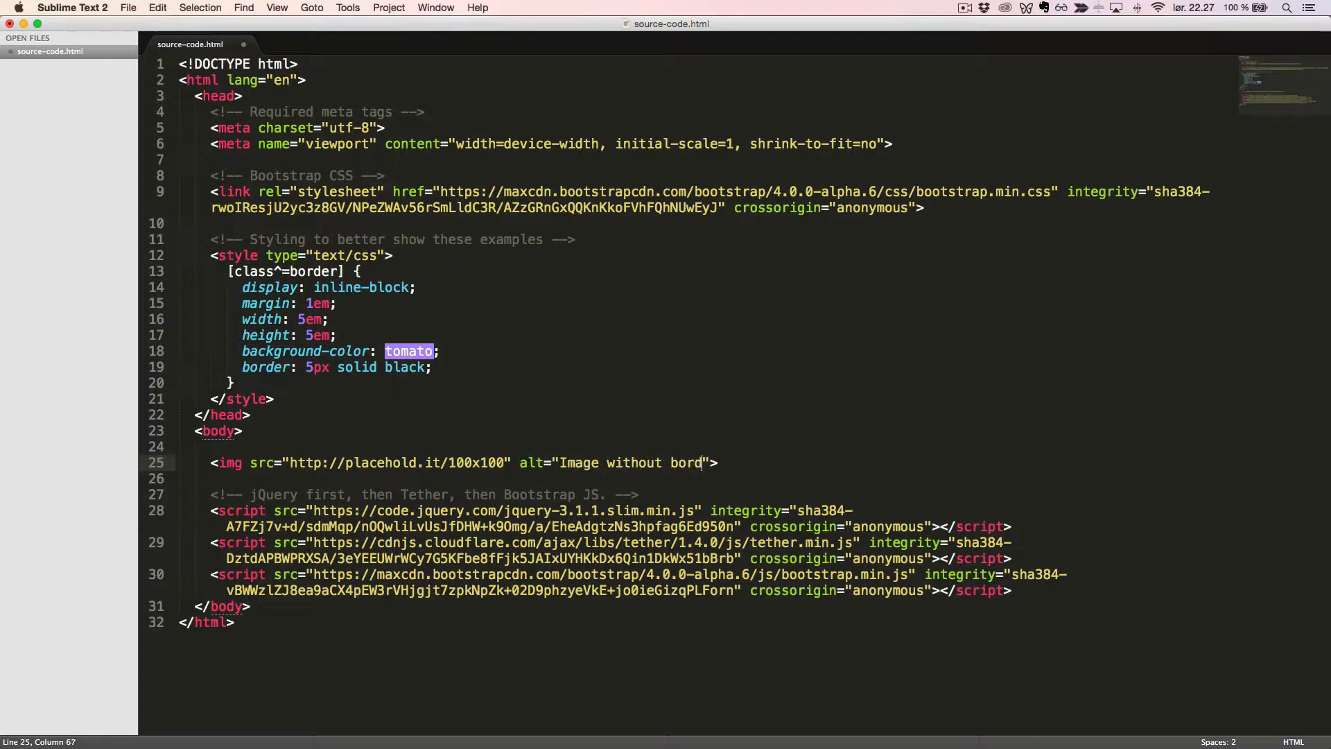
{"action": "type", "text": "-radius"}
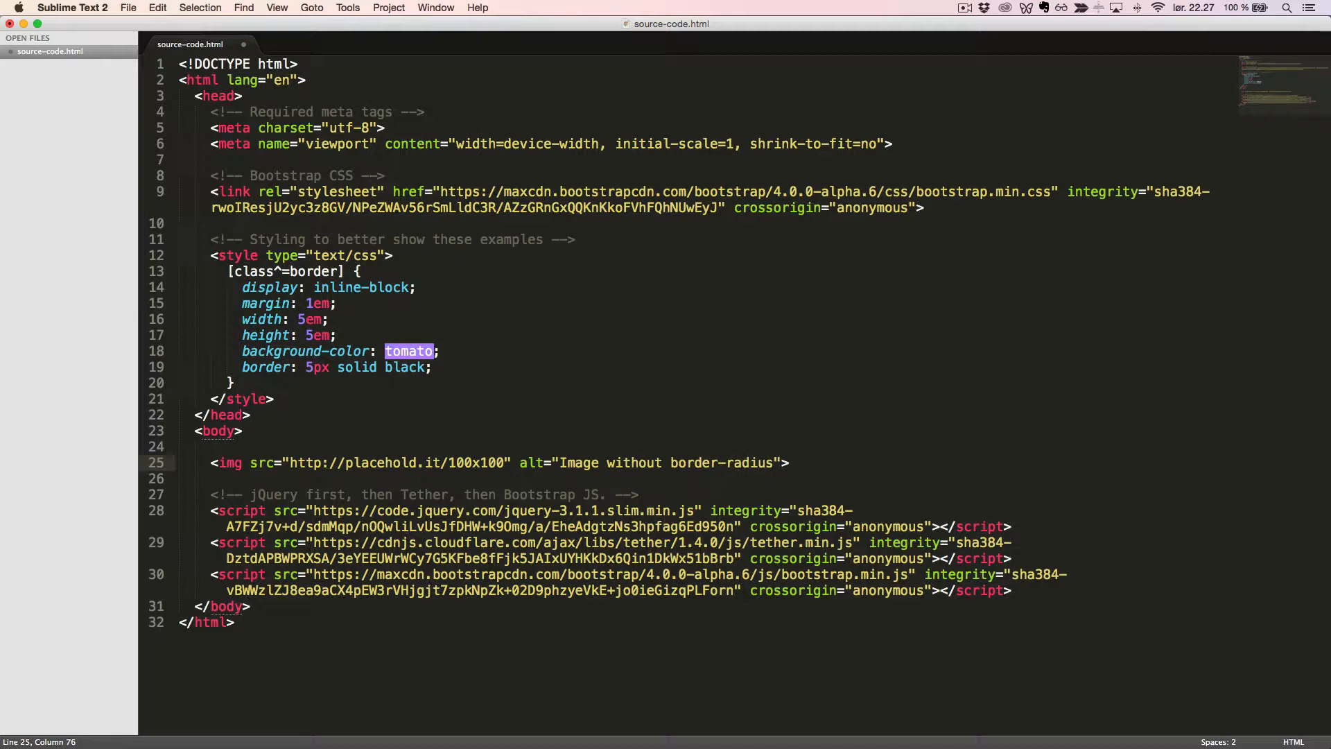
{"action": "type", "text": "class"}
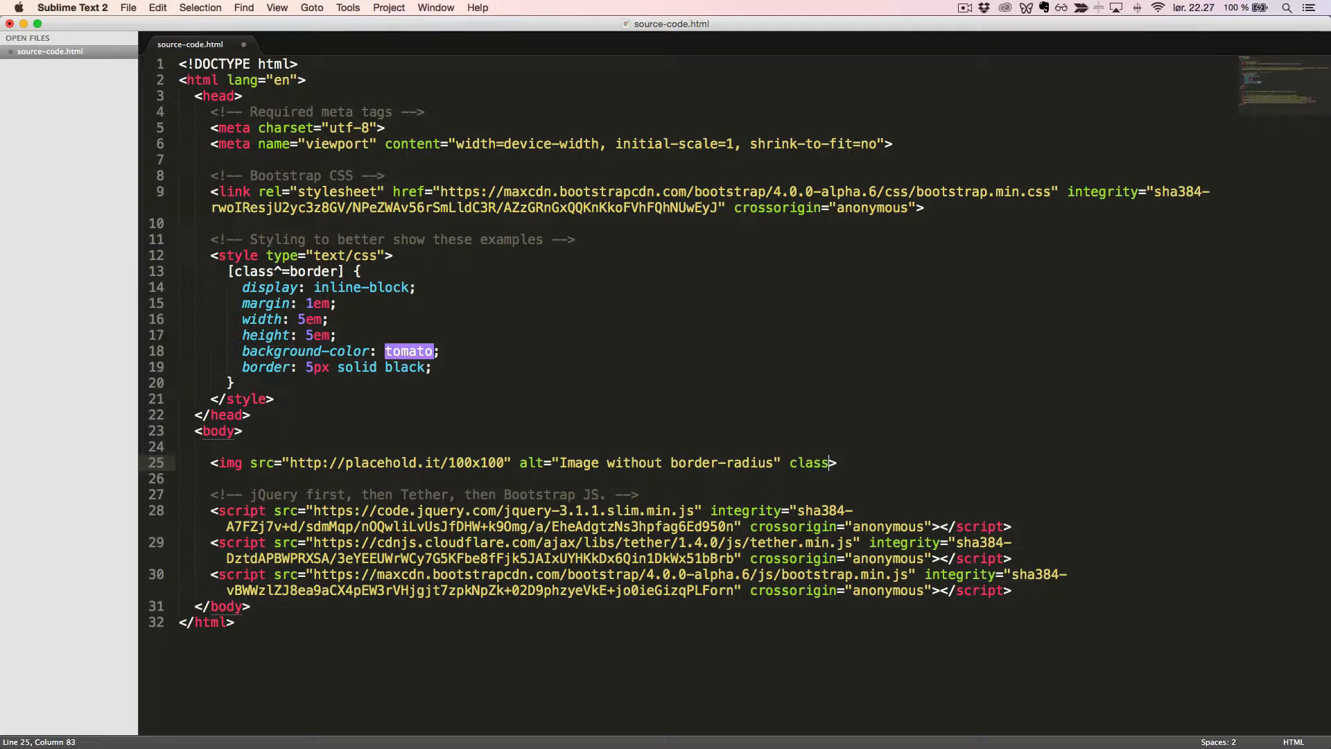
{"action": "type", "text": "=\"\">"}
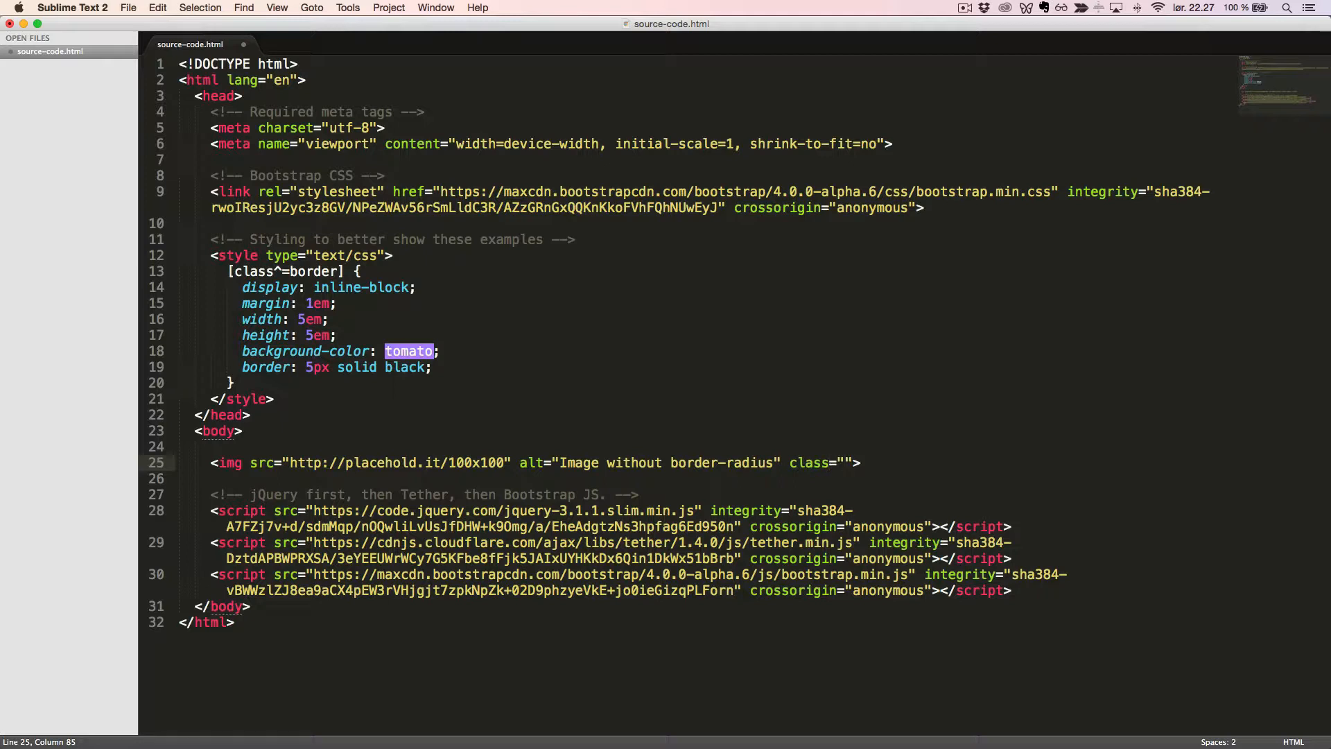
{"action": "type", "text": "rounded-"}
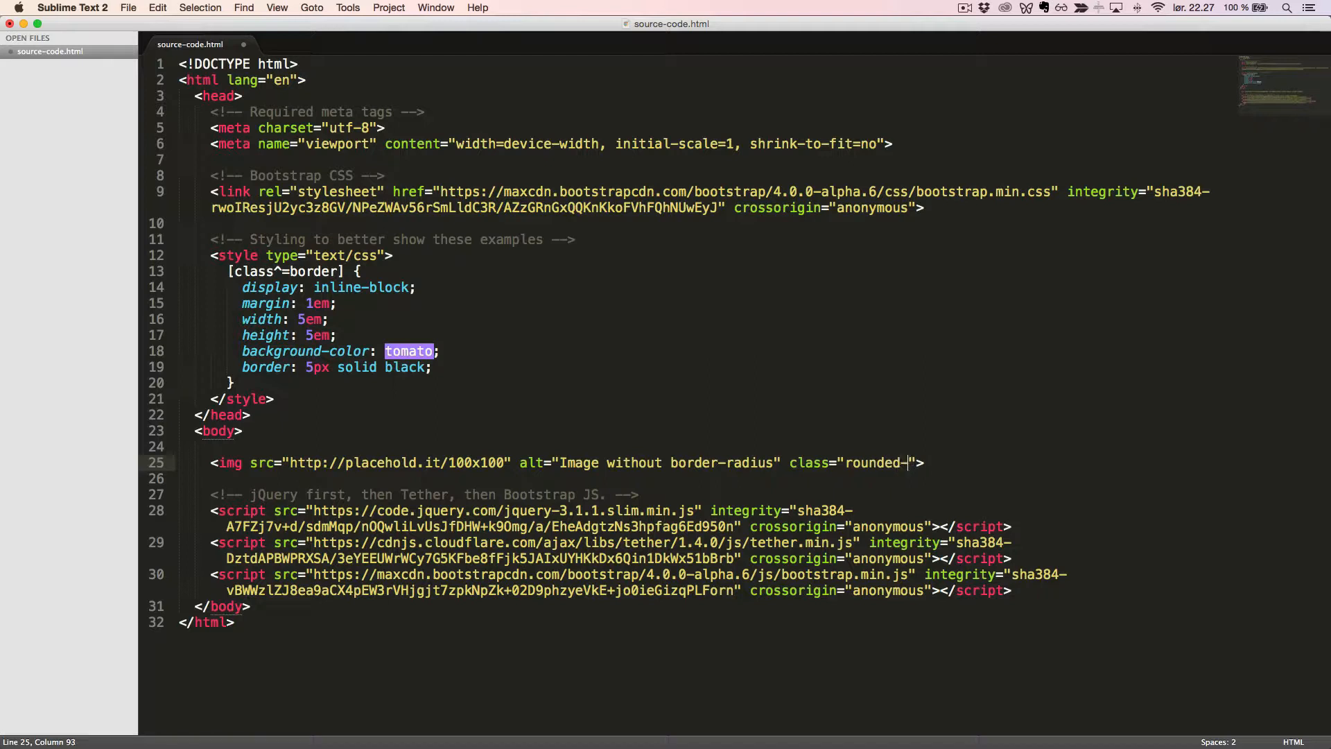
{"action": "type", "text": "0"}
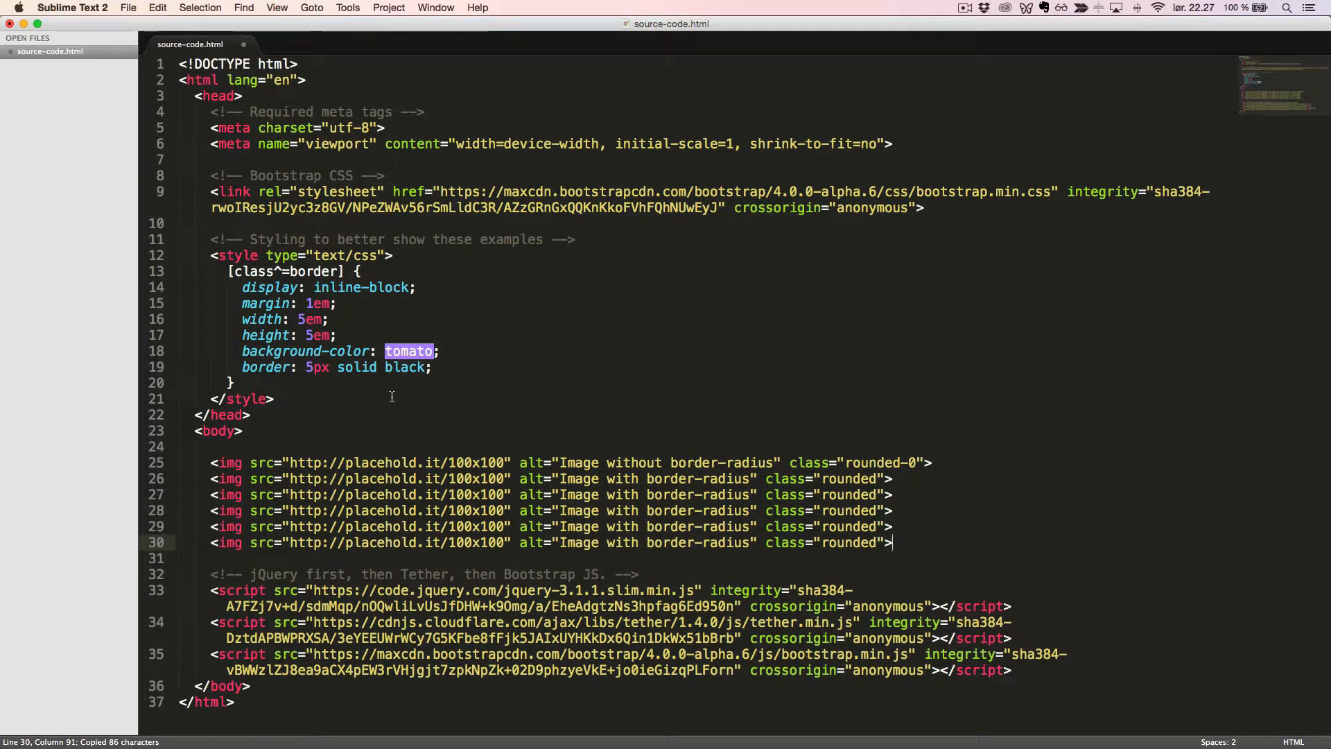
Change the third and fourth image classes to rounded-top and rounded-right.
{"action": "double_click", "coordinate": [724, 494]}
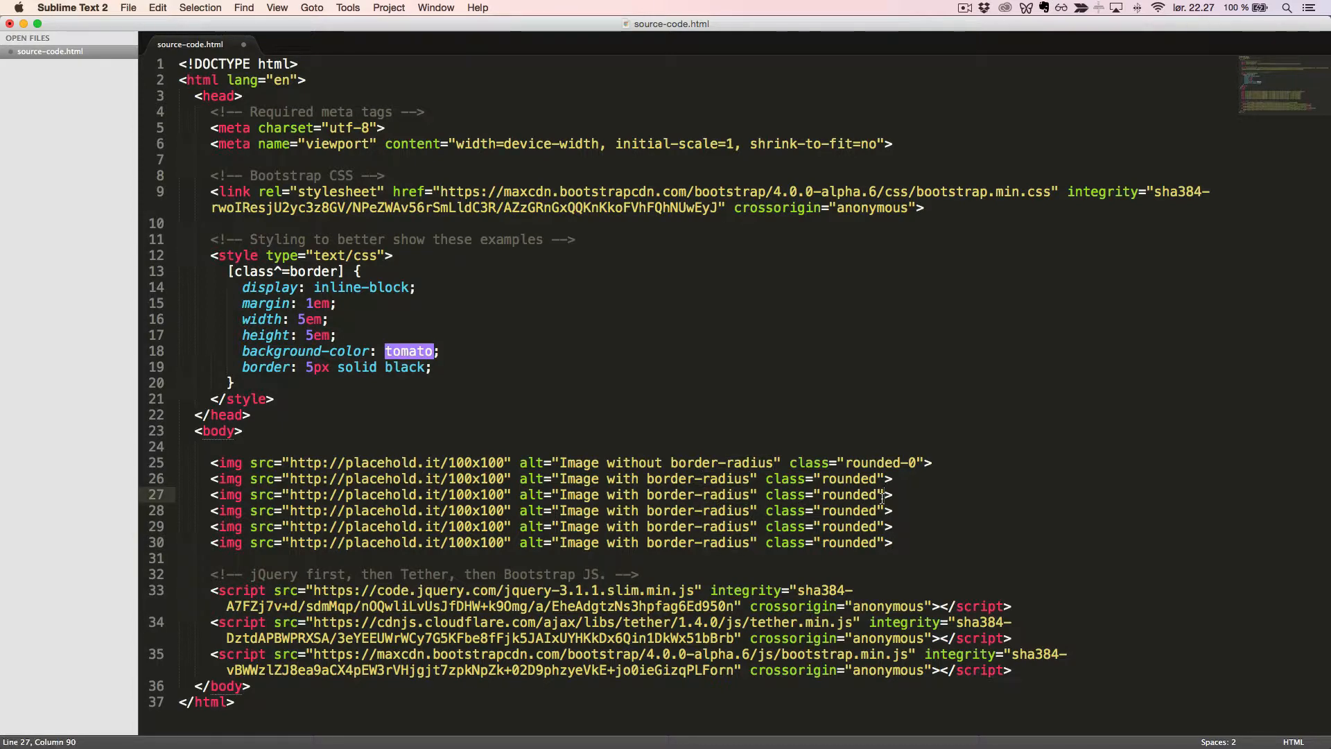
{"action": "type", "text": "-top"}
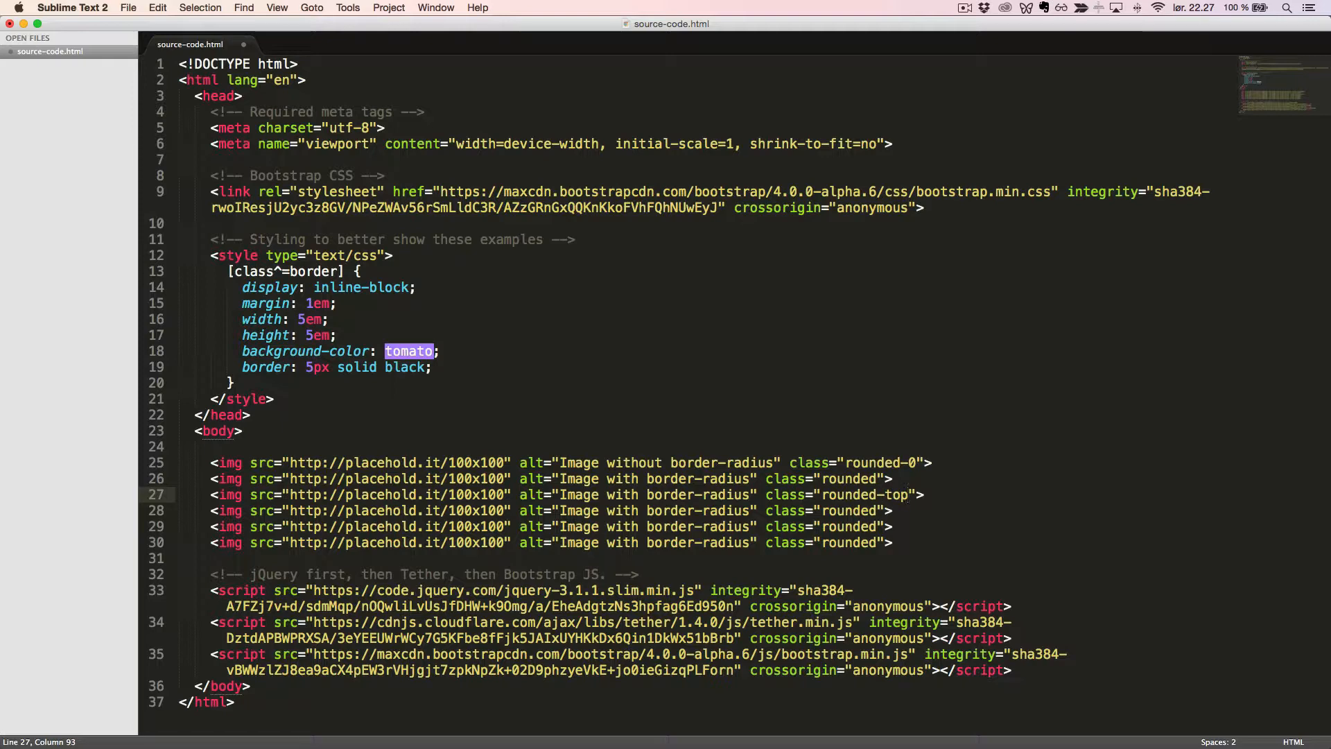
{"action": "left_click", "coordinate": [875, 510]}
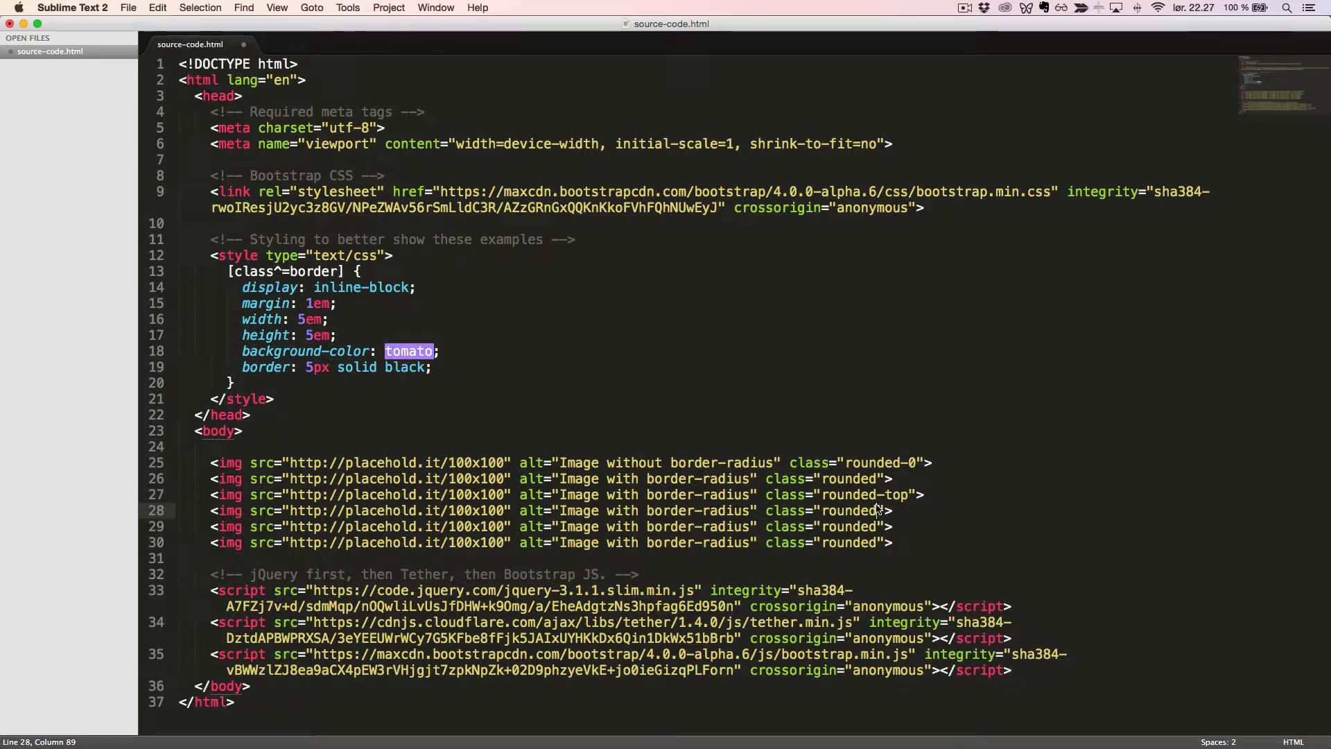
{"action": "type", "text": "-righ"}
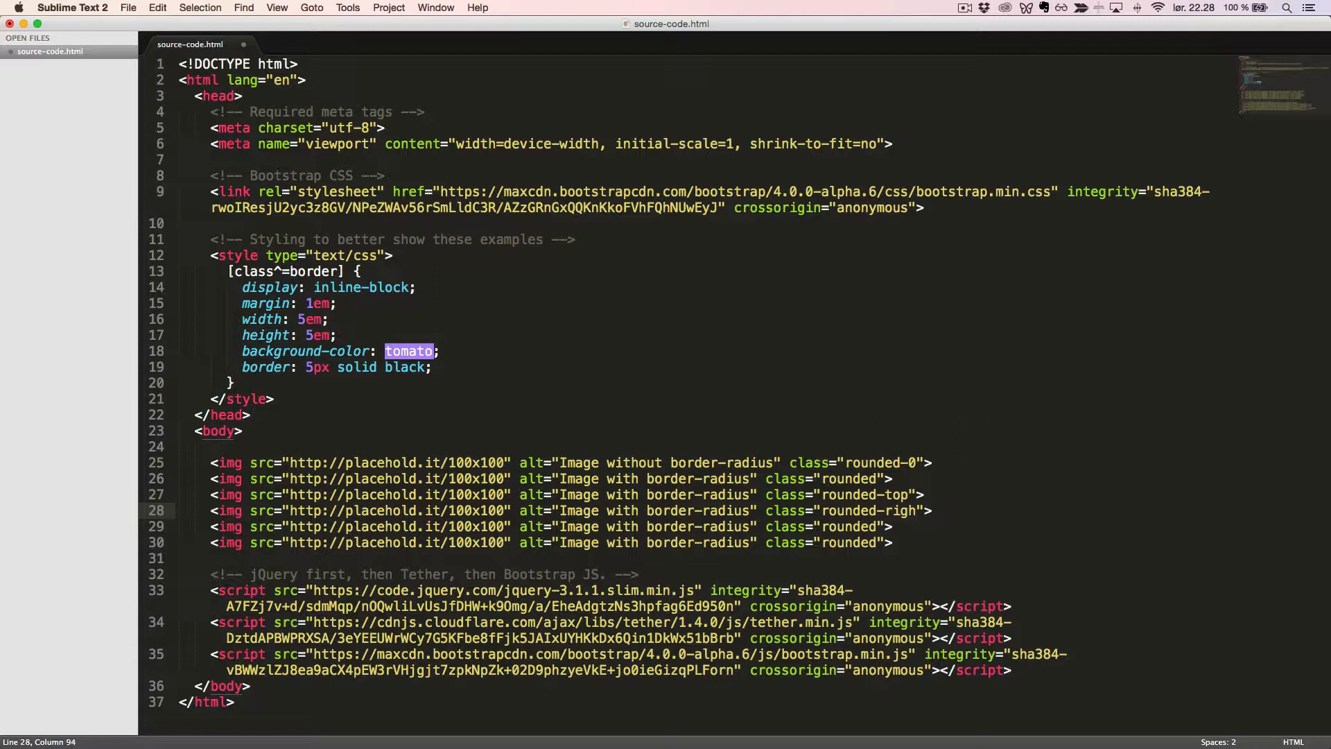
{"action": "type", "text": "t"}
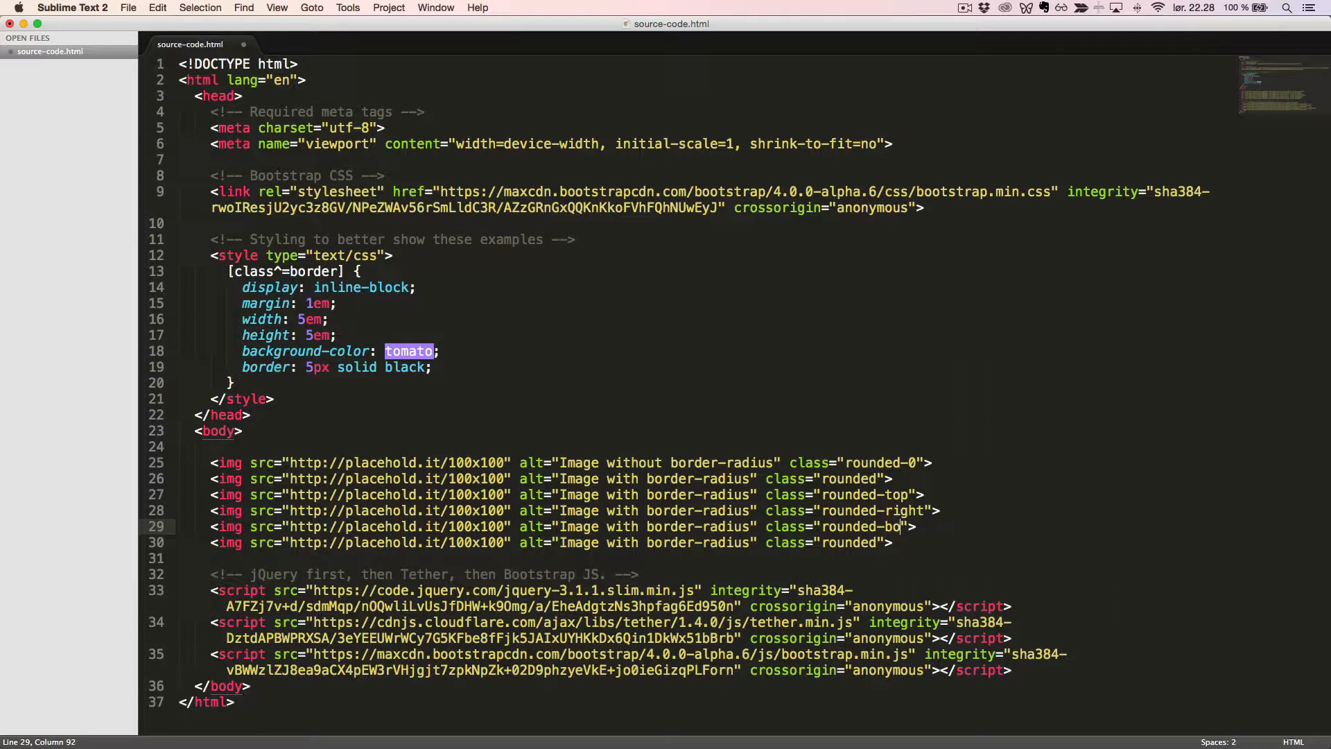
Use rounded-bottom and rounded-left on the next images, and add a rounded-circle image.
{"action": "type", "text": "ttom"}
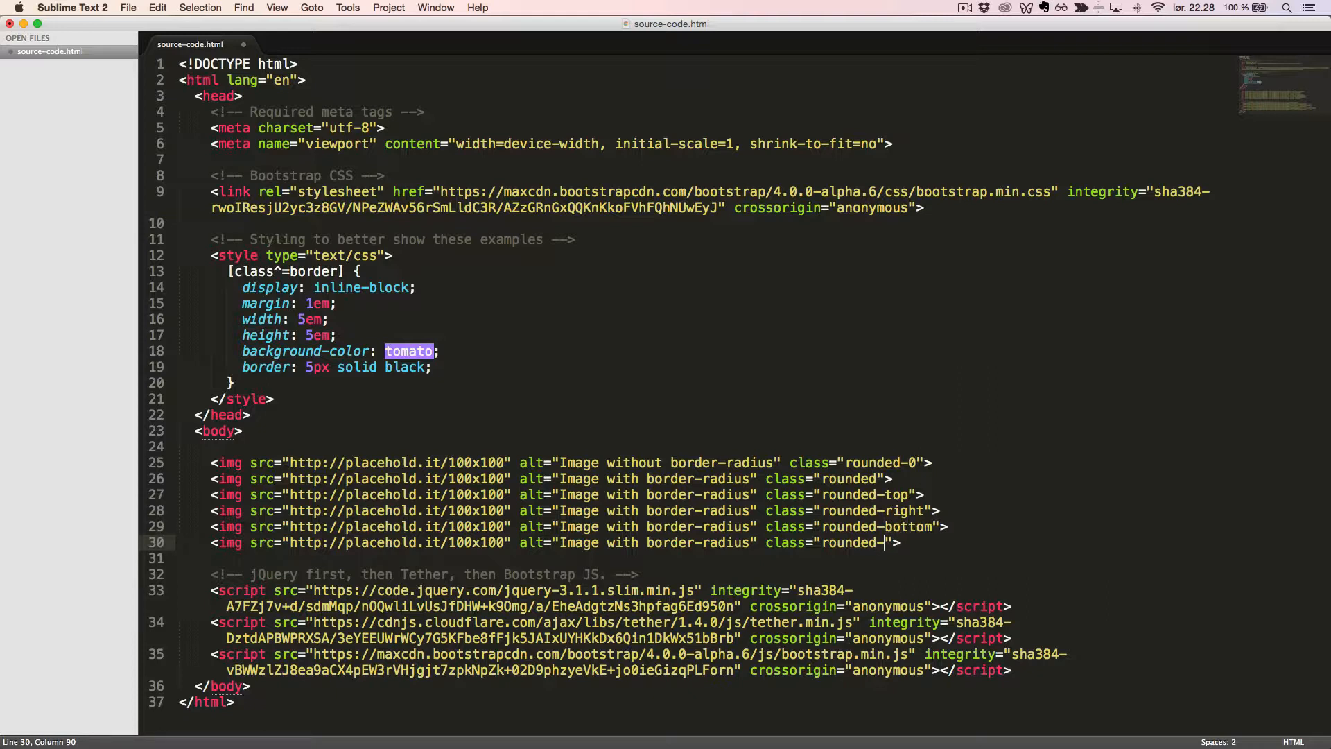
{"action": "type", "text": "left"}
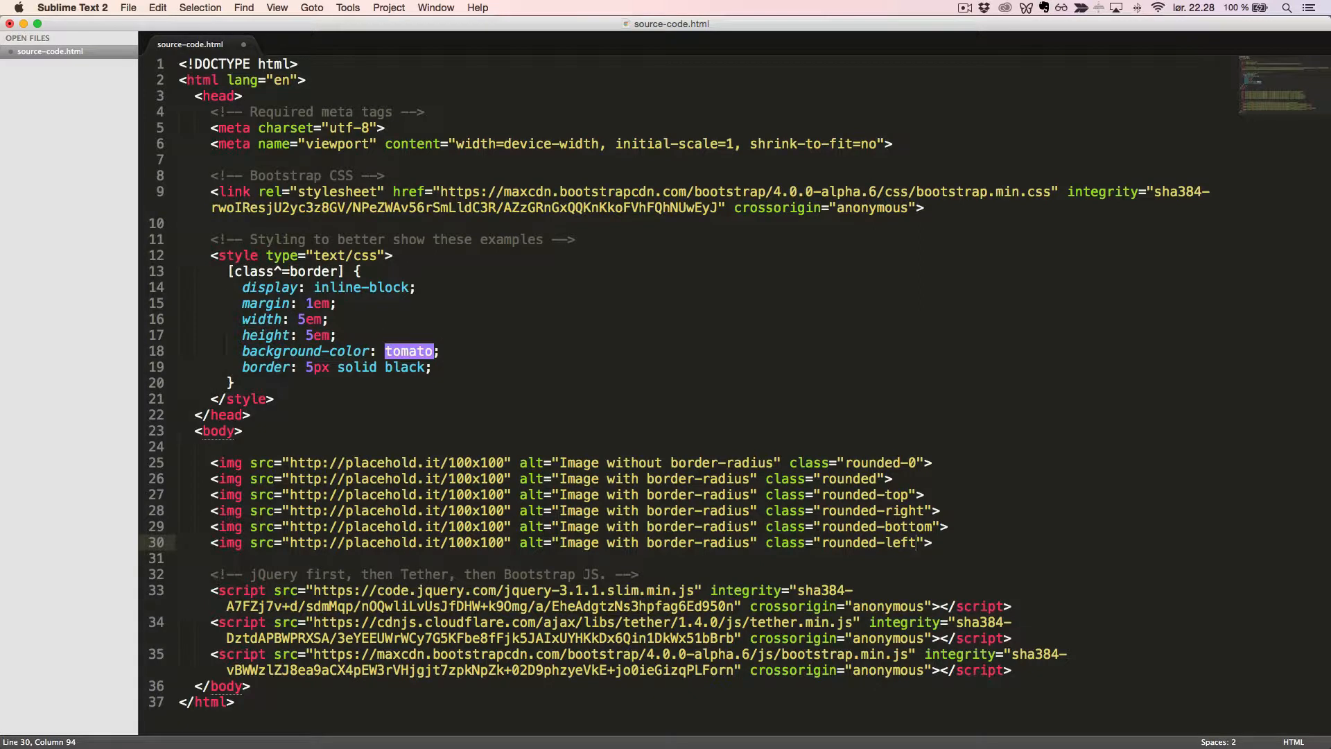
{"action": "mouse_move", "coordinate": [437, 393]}
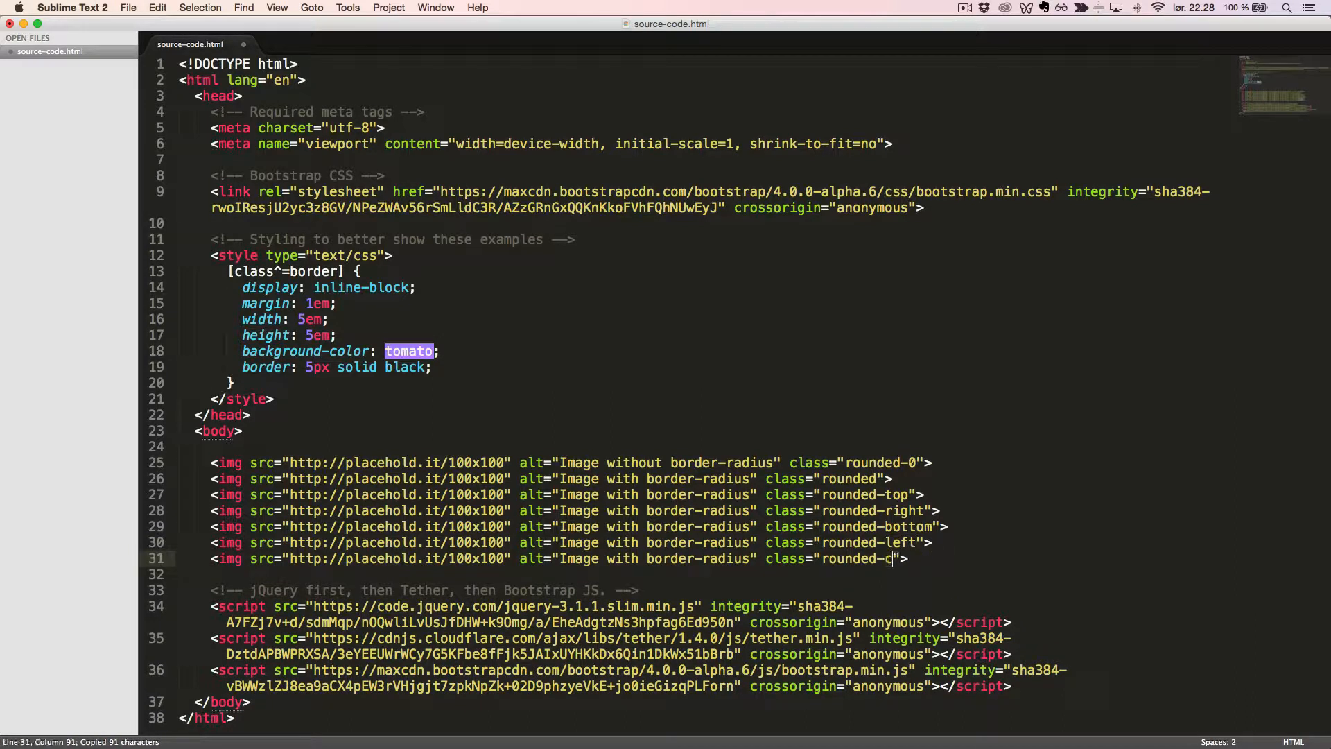
{"action": "type", "text": "ircl"}
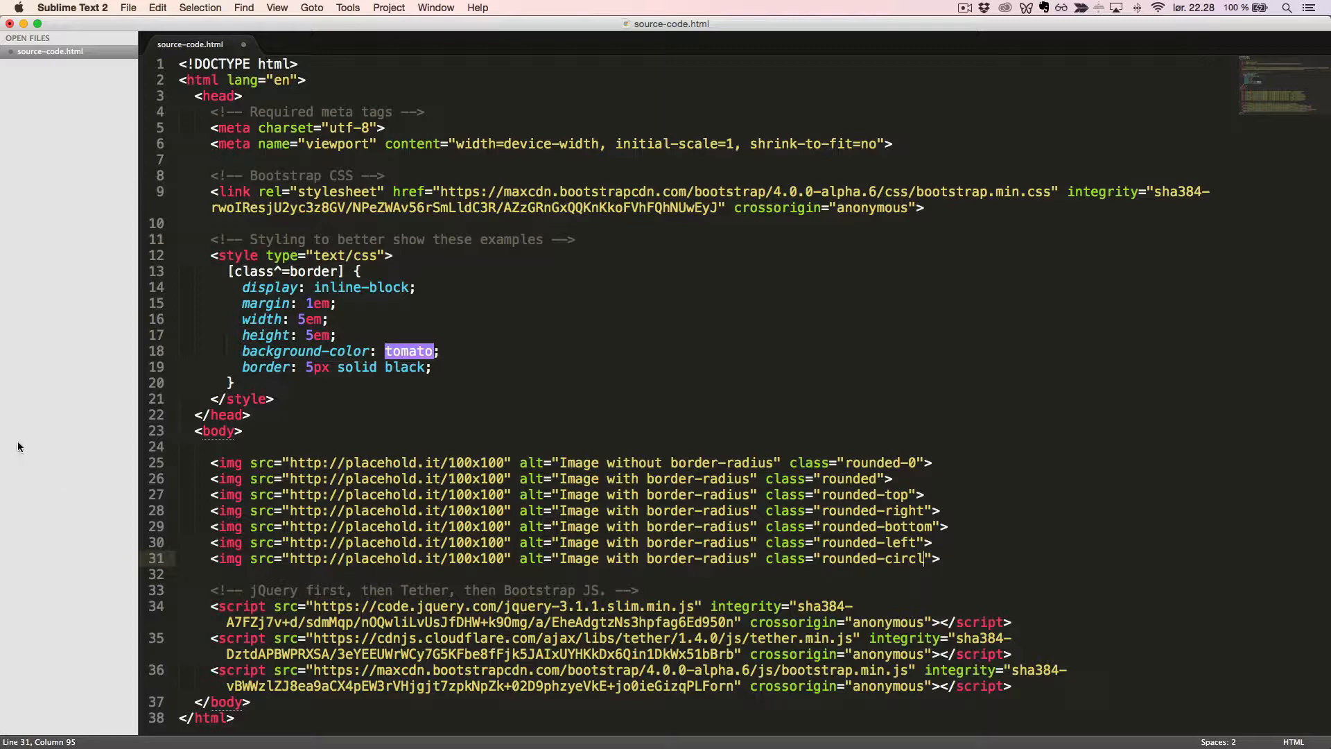
{"action": "type", "text": "e"}
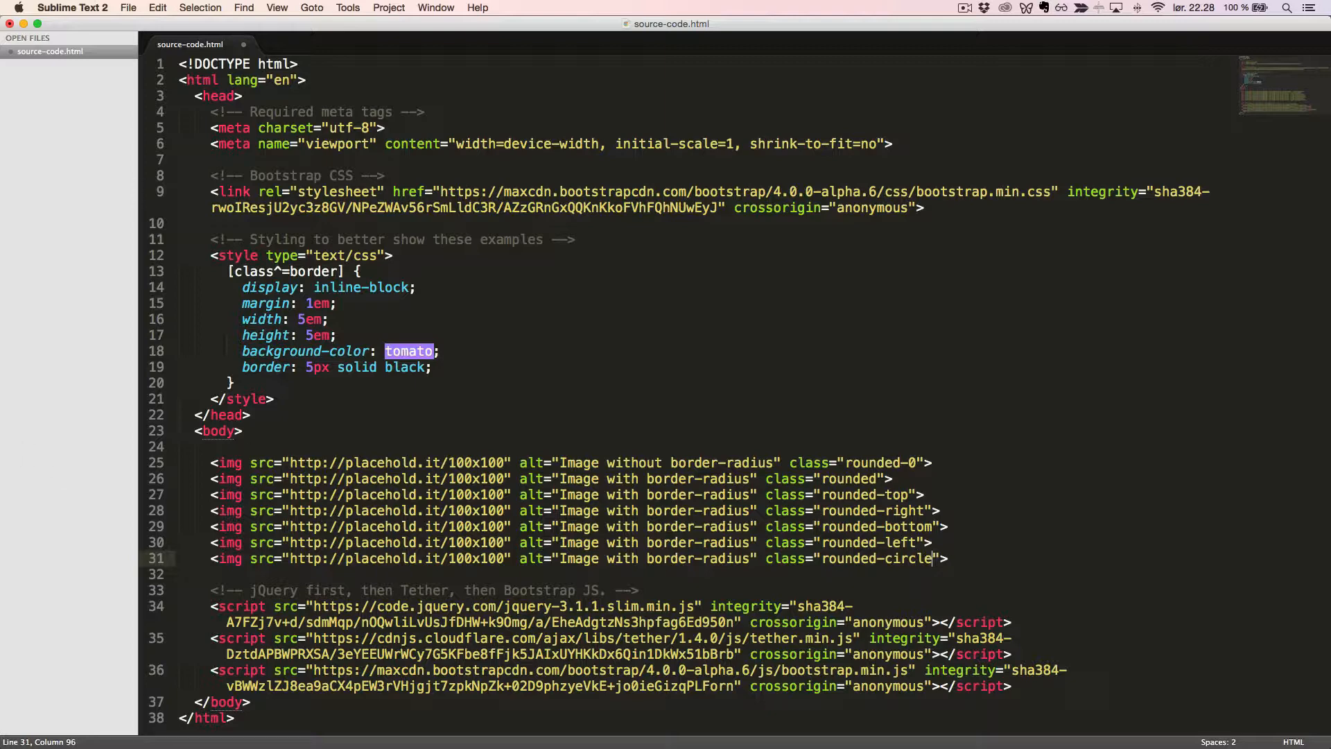